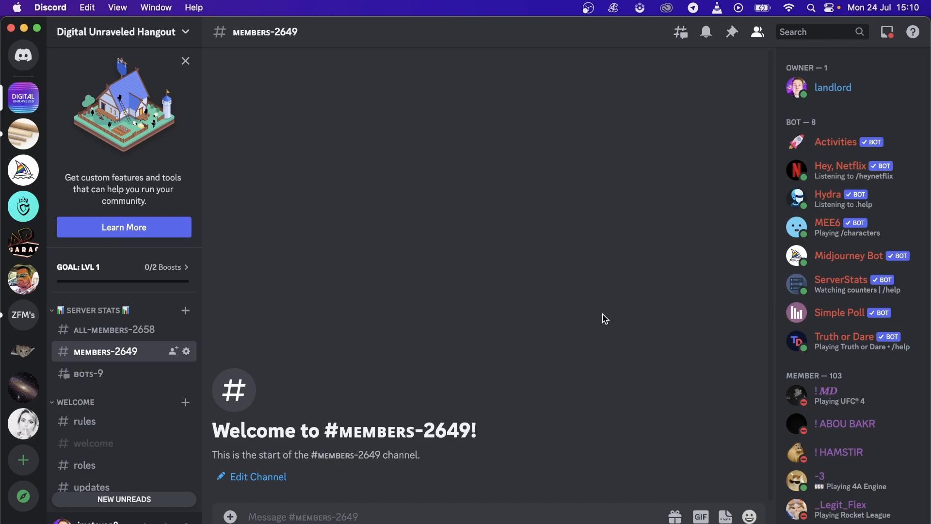
{"action": "mouse_move", "coordinate": [292, 284]}
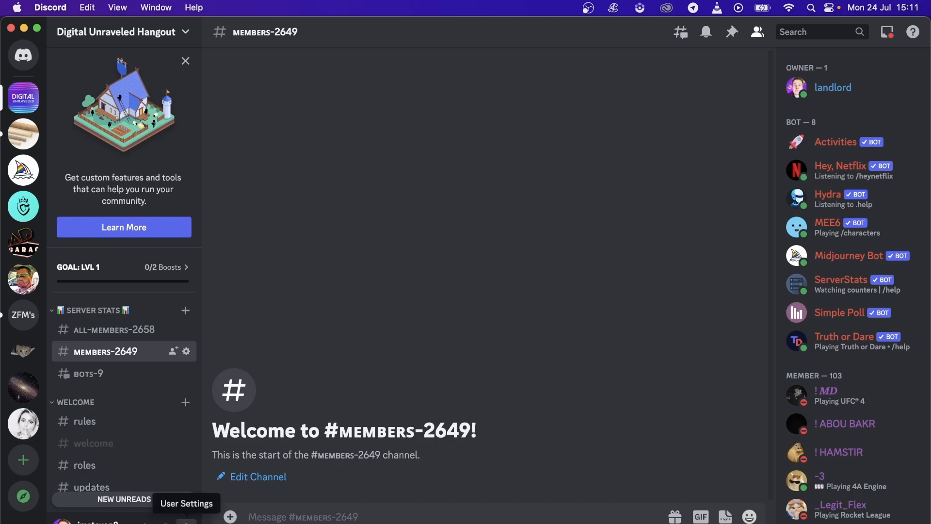
Open User Settings, go to Voice & Video, and scroll down to the Screen Share section.
{"action": "left_click", "coordinate": [185, 503]}
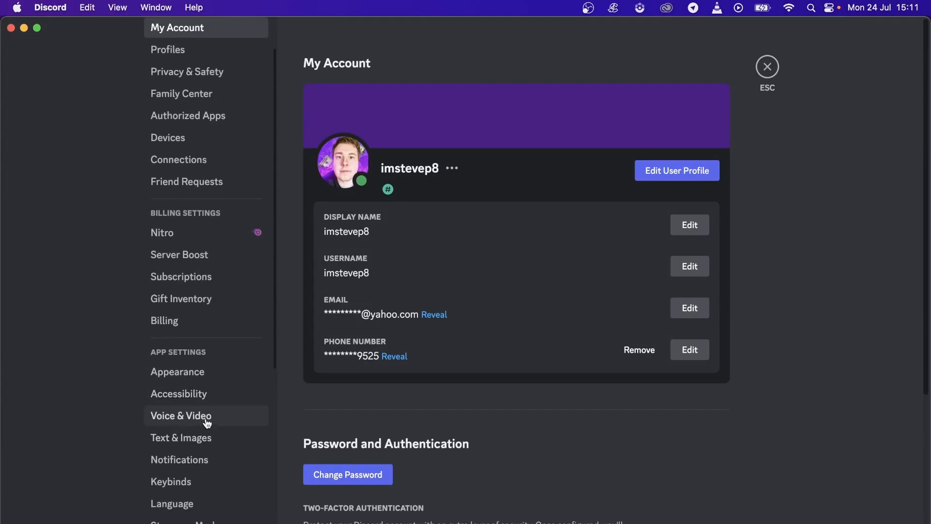
{"action": "left_click", "coordinate": [180, 415]}
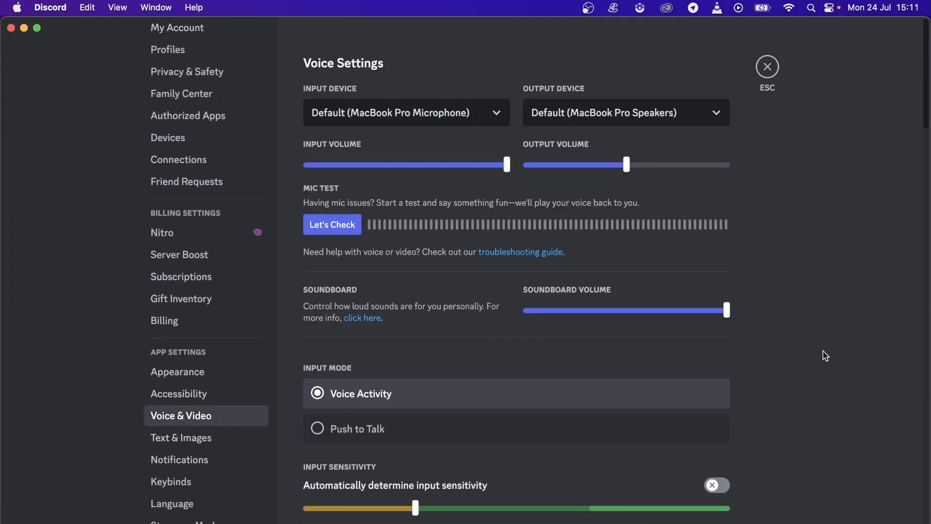
{"action": "scroll", "scroll_direction": "down", "scroll_amount": 3}
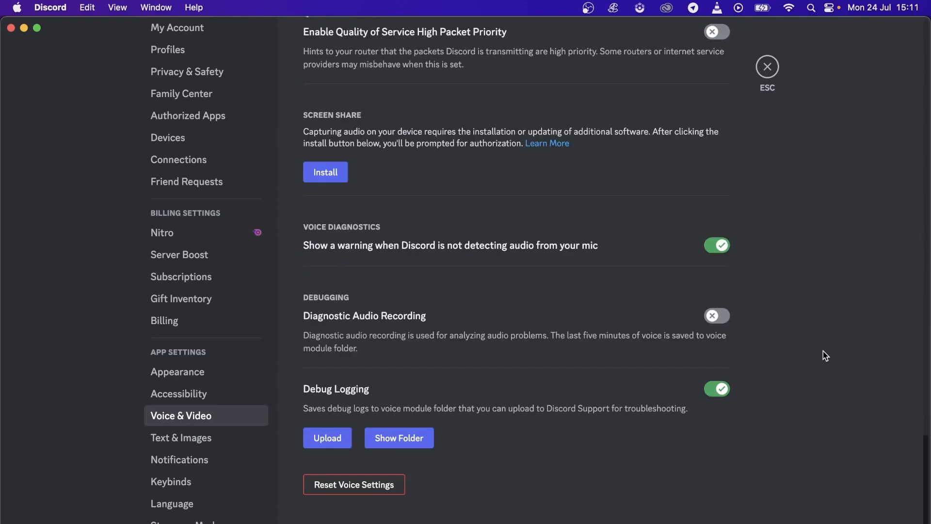
{"action": "scroll", "scroll_direction": "up", "scroll_amount": 3}
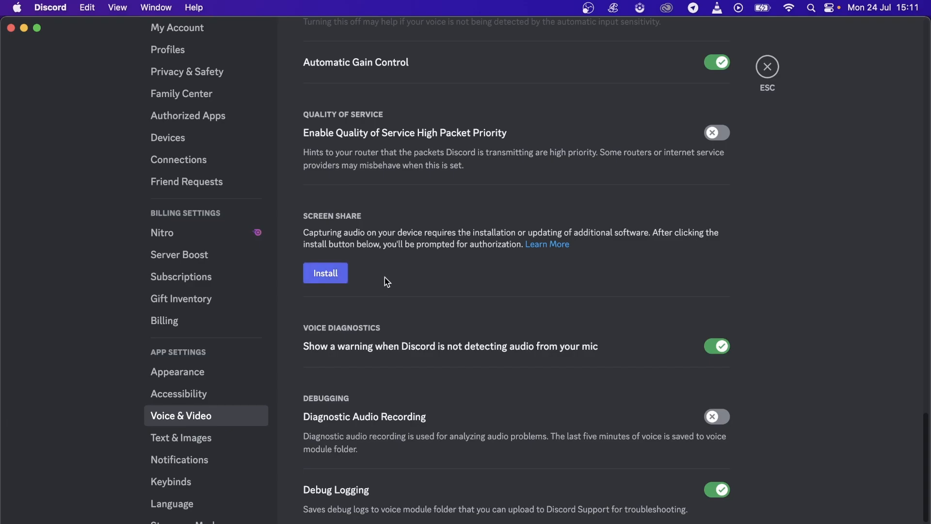
{"action": "mouse_move", "coordinate": [388, 280]}
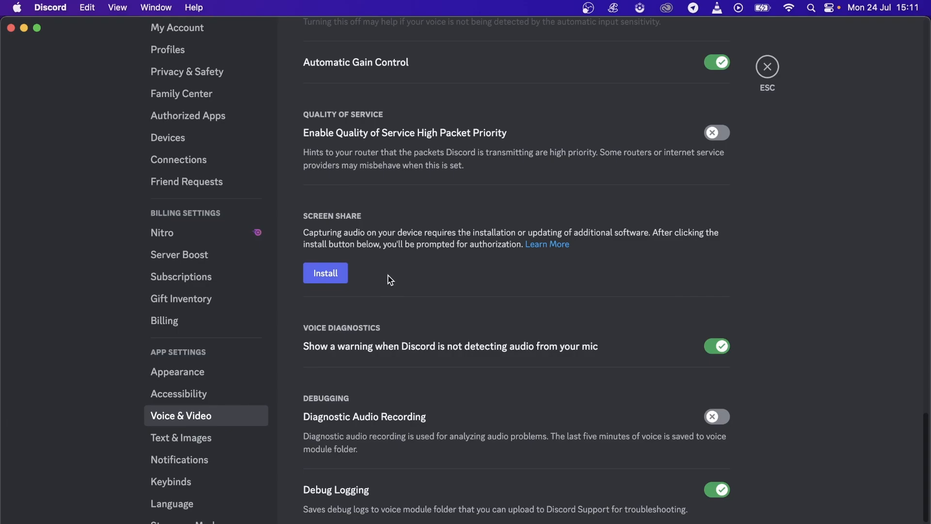
{"action": "mouse_move", "coordinate": [531, 249]}
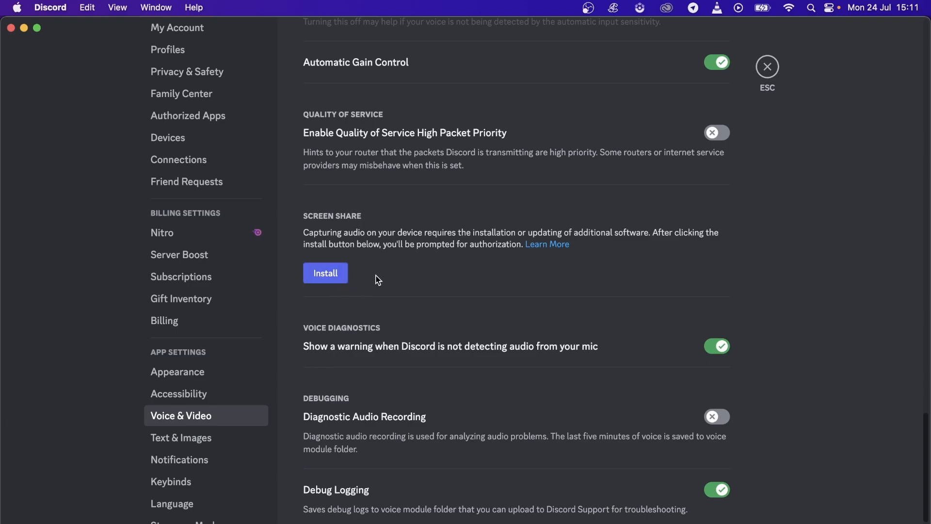
{"action": "mouse_move", "coordinate": [370, 277]}
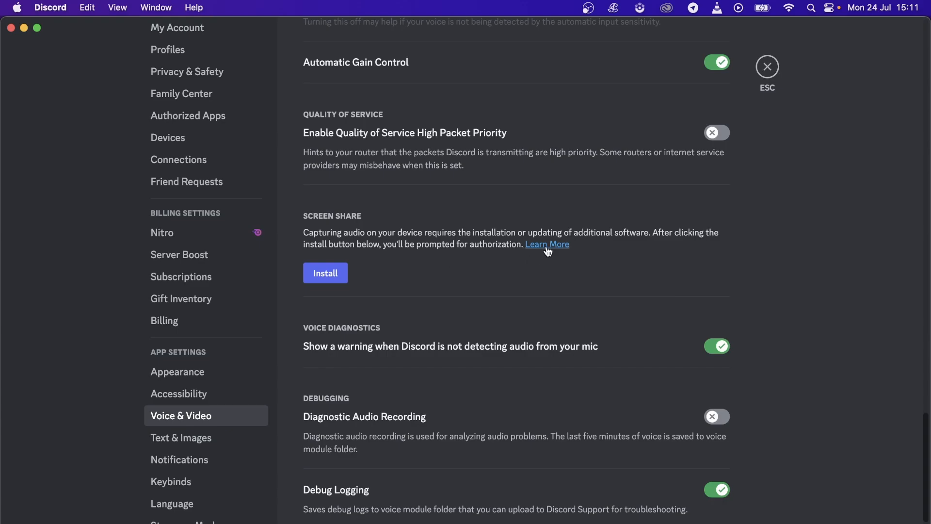
Open the Learn More article and scroll to 'How To Enable Screen Share With Audio On Mac'.
{"action": "left_click", "coordinate": [546, 244]}
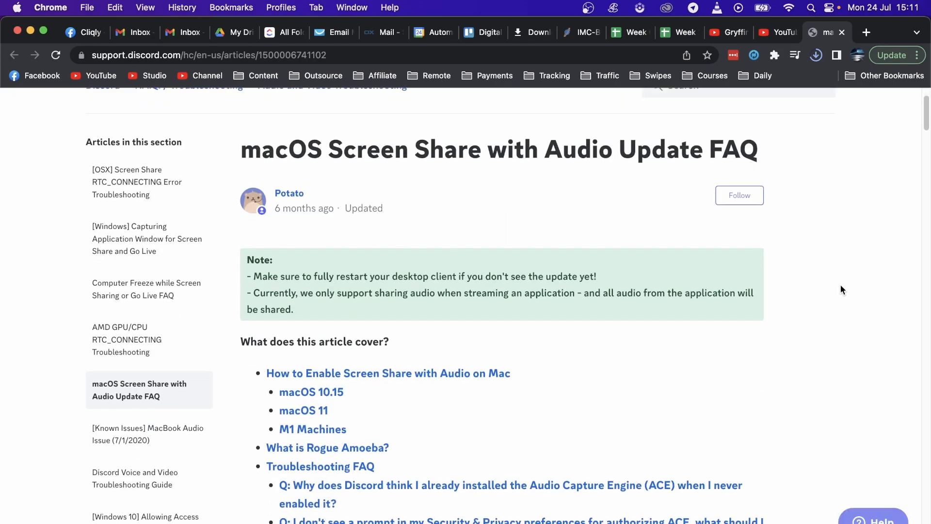
{"action": "scroll", "scroll_direction": "down", "scroll_amount": 3}
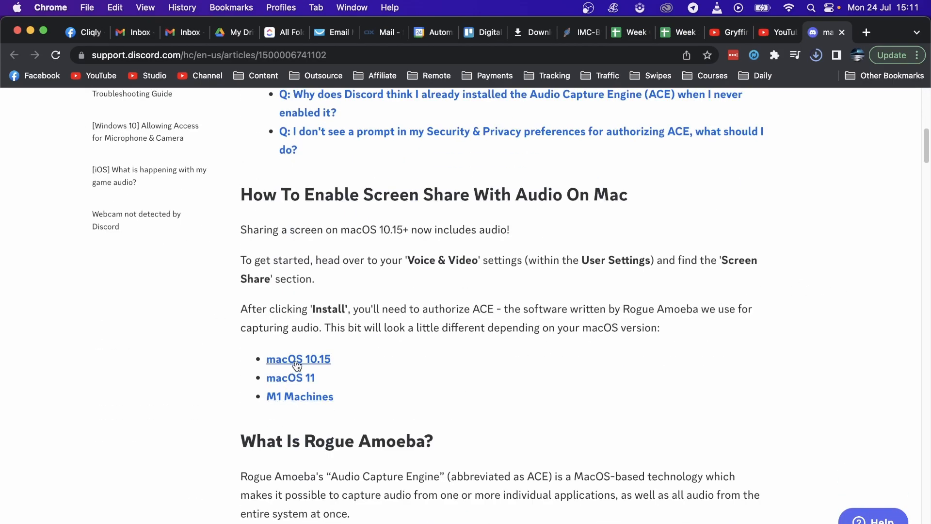
{"action": "mouse_move", "coordinate": [291, 377]}
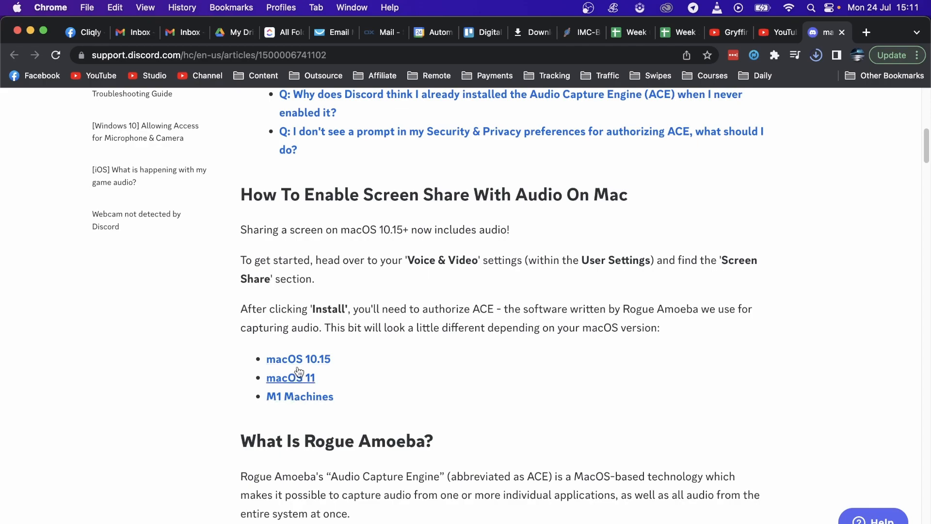
{"action": "mouse_move", "coordinate": [449, 367]}
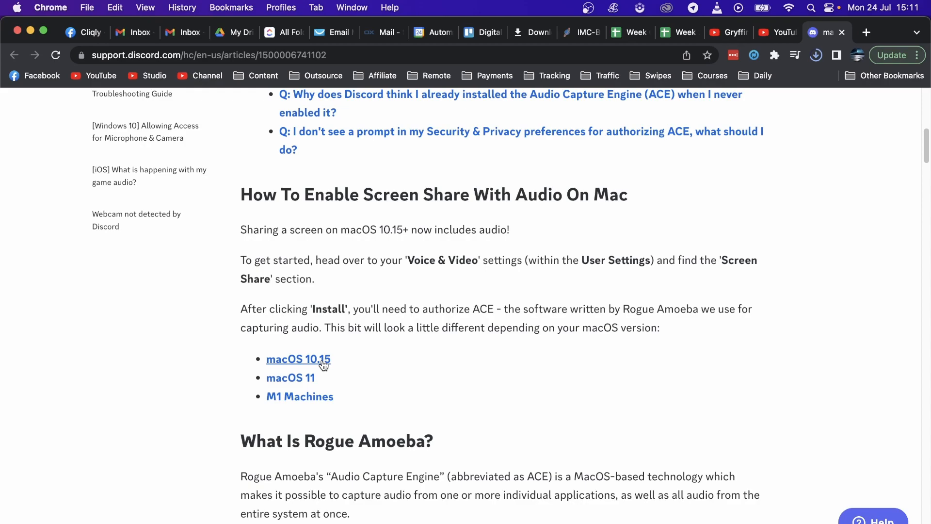
Jump to the macOS 10.15 instructions and read through the MacOS 11 system extensions approval.
{"action": "left_click", "coordinate": [299, 359]}
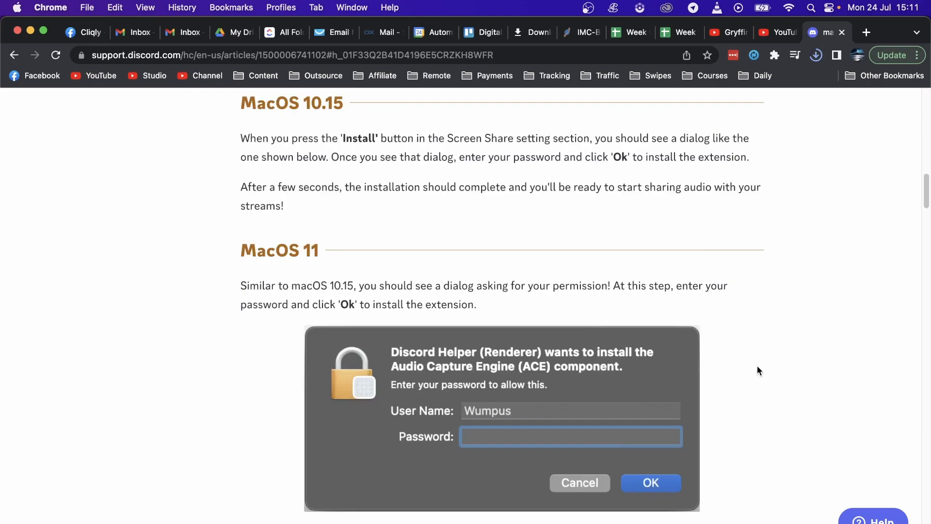
{"action": "mouse_move", "coordinate": [283, 281]}
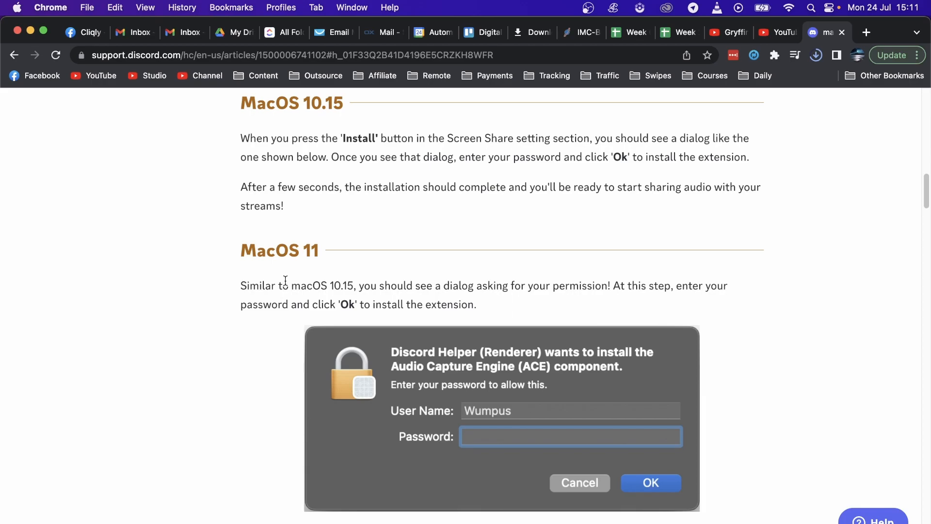
{"action": "mouse_move", "coordinate": [241, 251]}
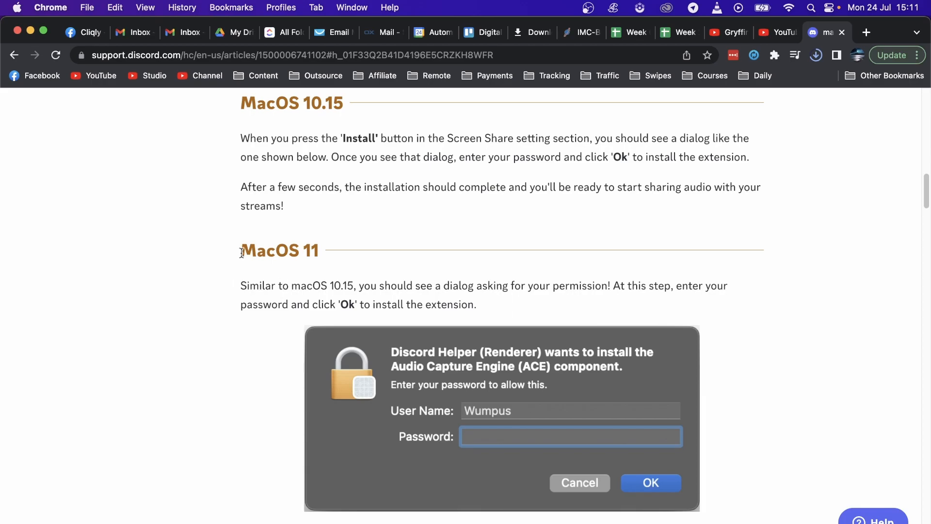
{"action": "scroll", "scroll_direction": "down", "scroll_amount": 3}
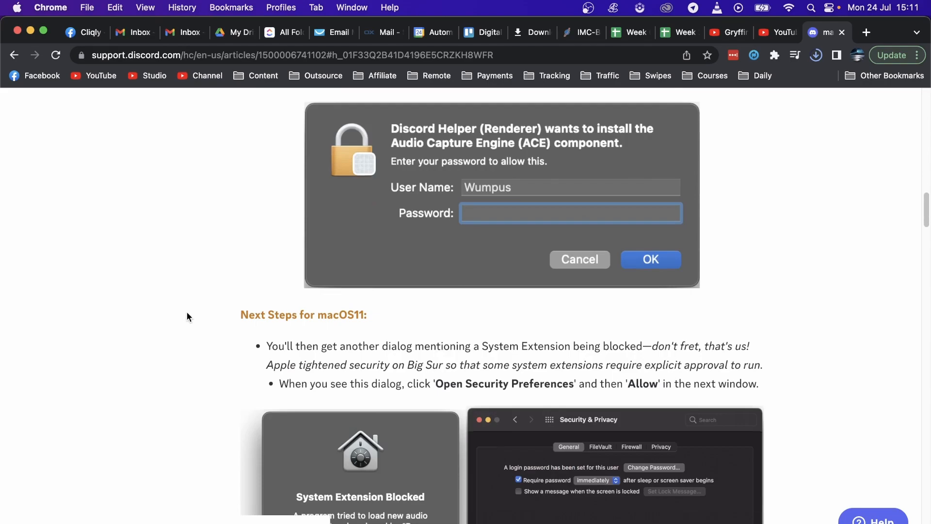
{"action": "scroll", "scroll_direction": "down", "scroll_amount": 3}
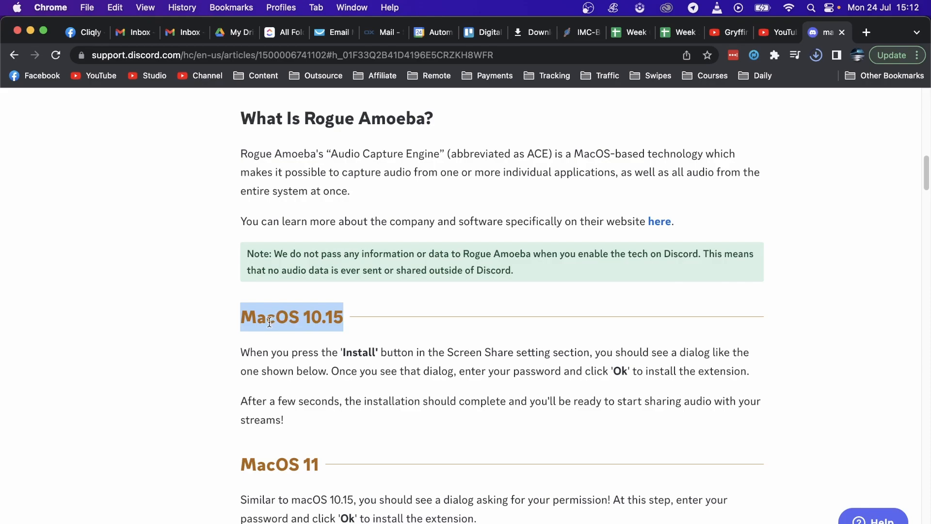
{"action": "mouse_move", "coordinate": [314, 343]}
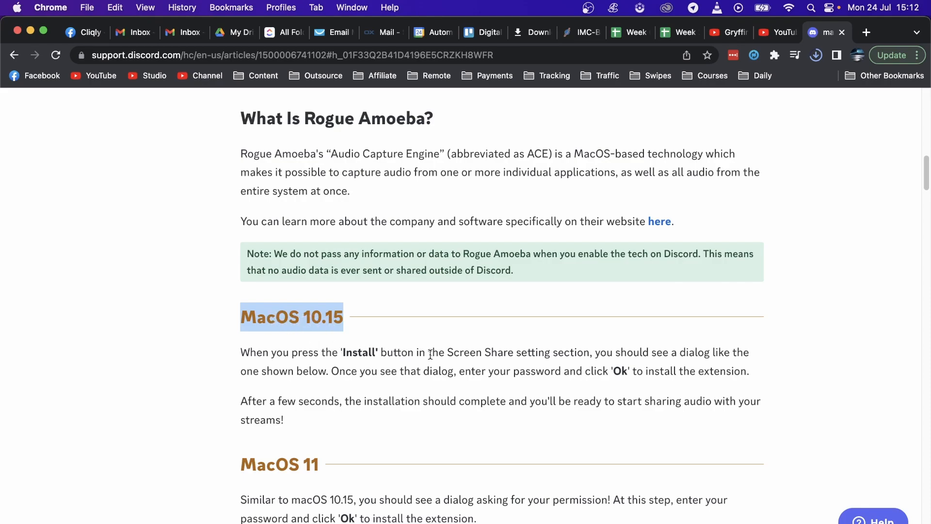
{"action": "mouse_move", "coordinate": [632, 371]}
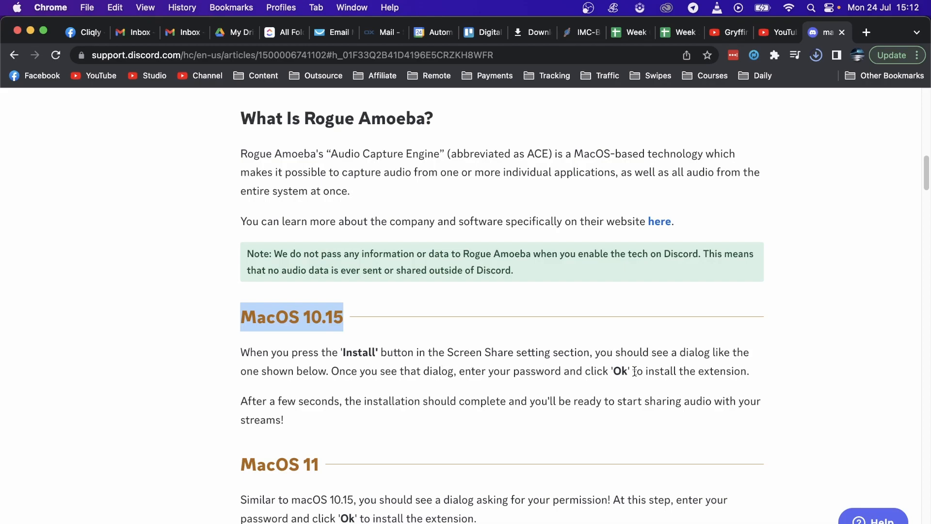
{"action": "mouse_move", "coordinate": [413, 419]}
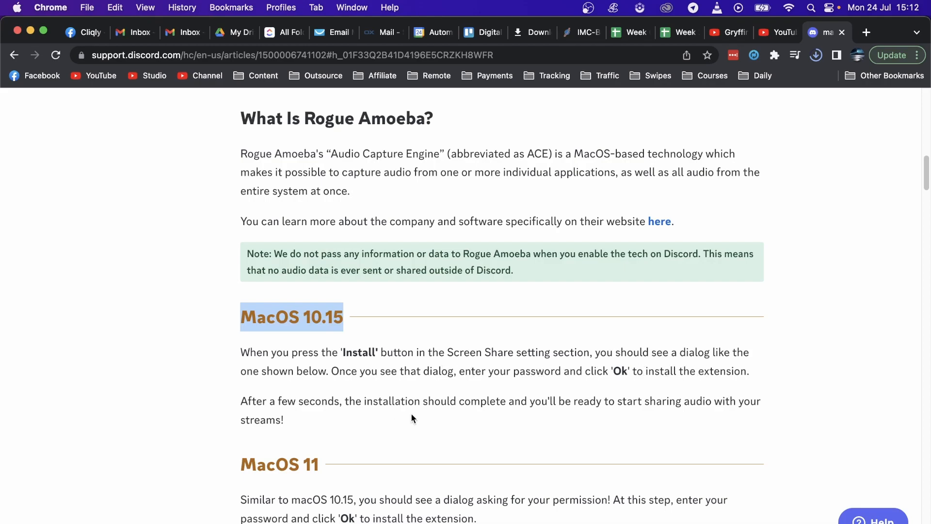
{"action": "scroll", "scroll_direction": "down", "scroll_amount": 3}
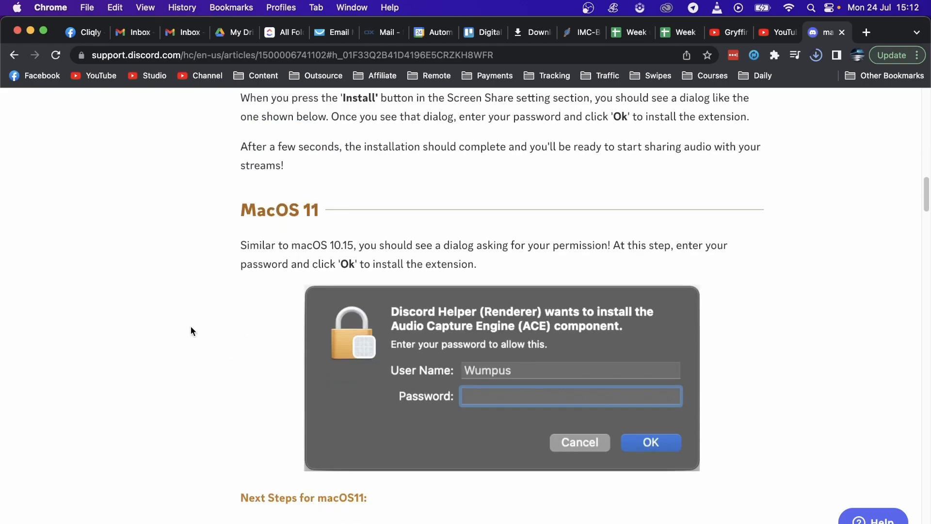
{"action": "mouse_move", "coordinate": [197, 331]}
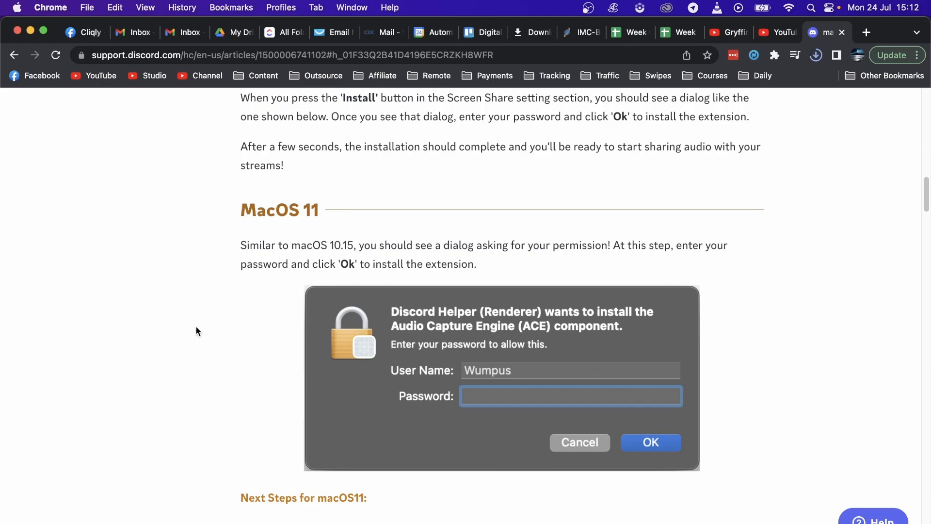
{"action": "scroll", "scroll_direction": "down", "scroll_amount": 3}
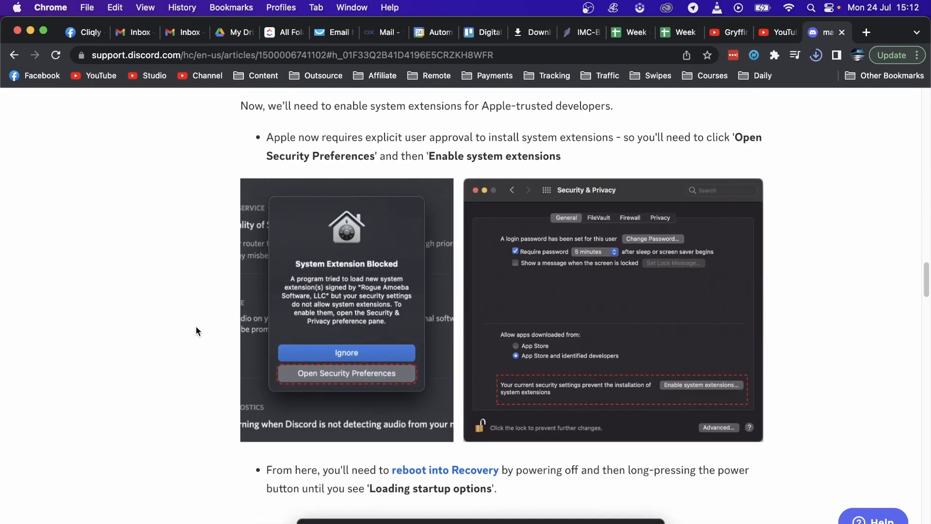
Scroll past the Recovery mode steps to 'Manually delete the ACE component files'.
{"action": "scroll", "scroll_direction": "down", "scroll_amount": 3}
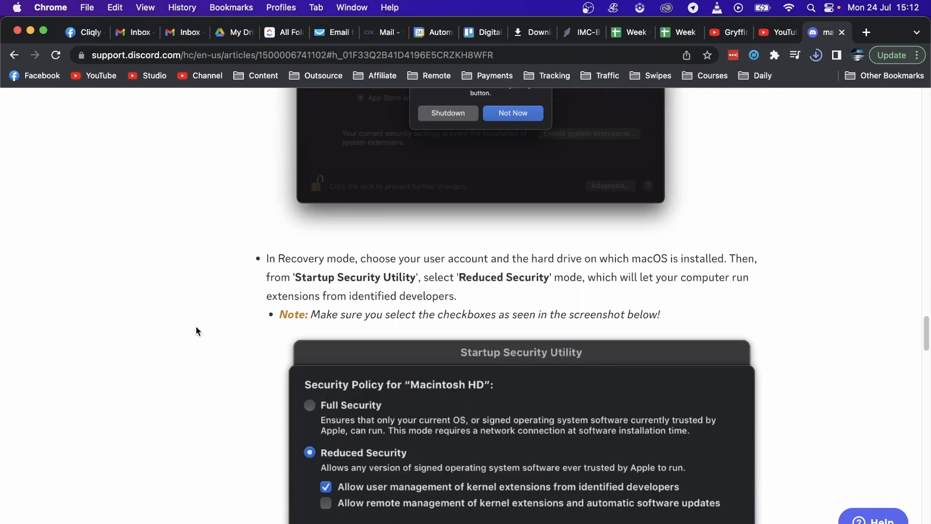
{"action": "scroll", "scroll_direction": "down", "scroll_amount": 3}
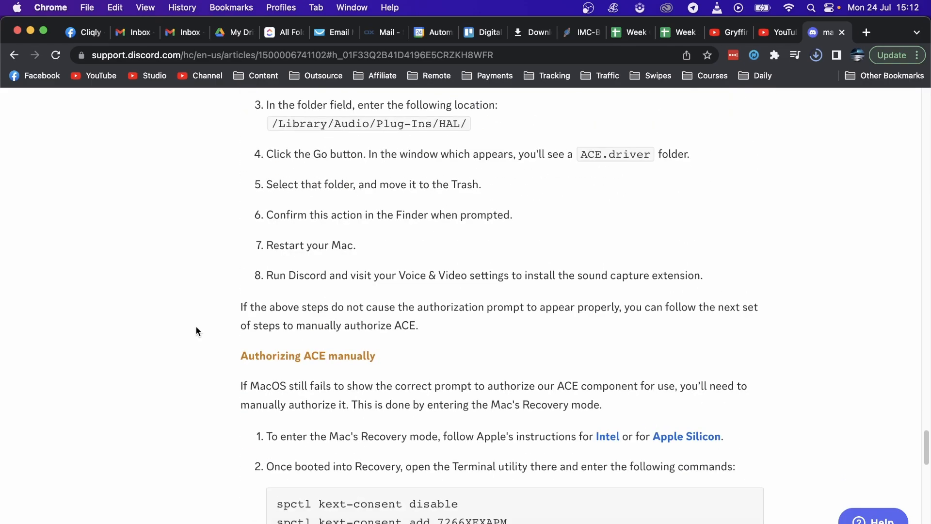
{"action": "scroll", "scroll_direction": "up", "scroll_amount": 3}
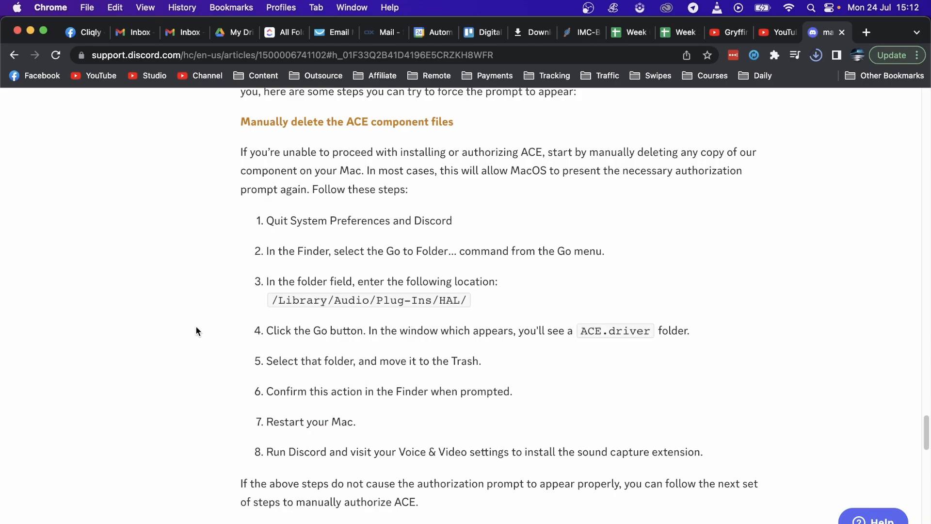
{"action": "mouse_move", "coordinate": [205, 330]}
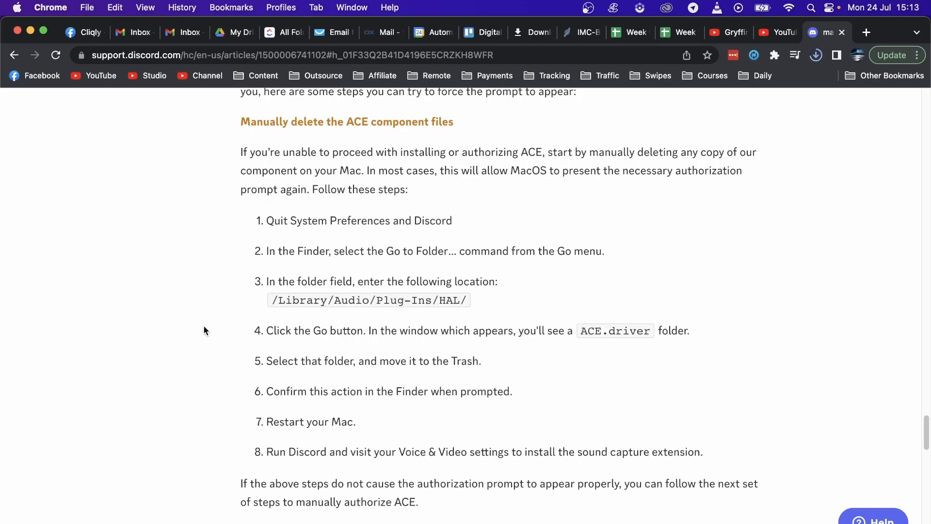
{"action": "mouse_move", "coordinate": [479, 108]}
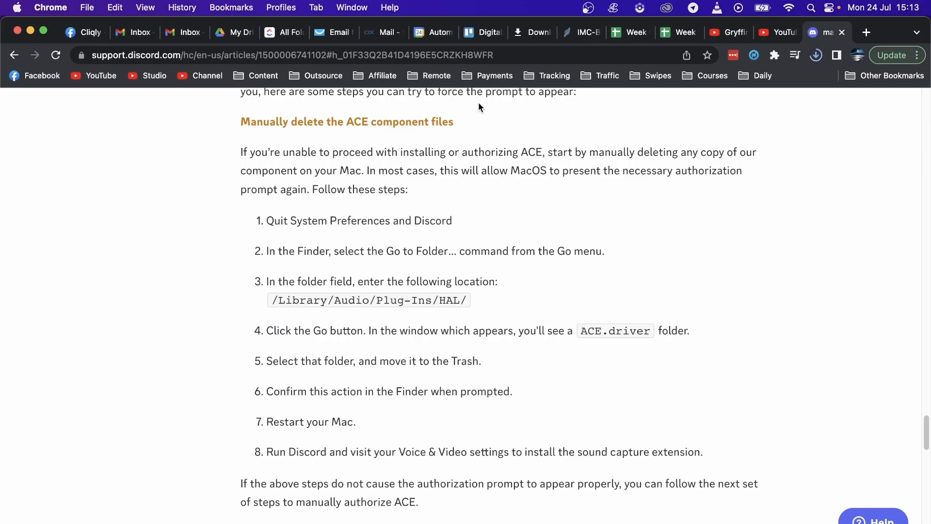